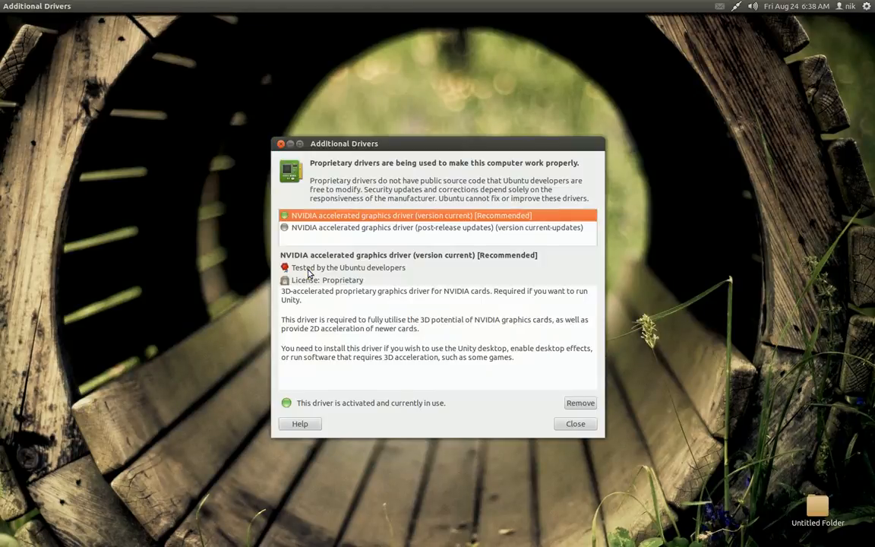
pyautogui.moveTo(507, 425)
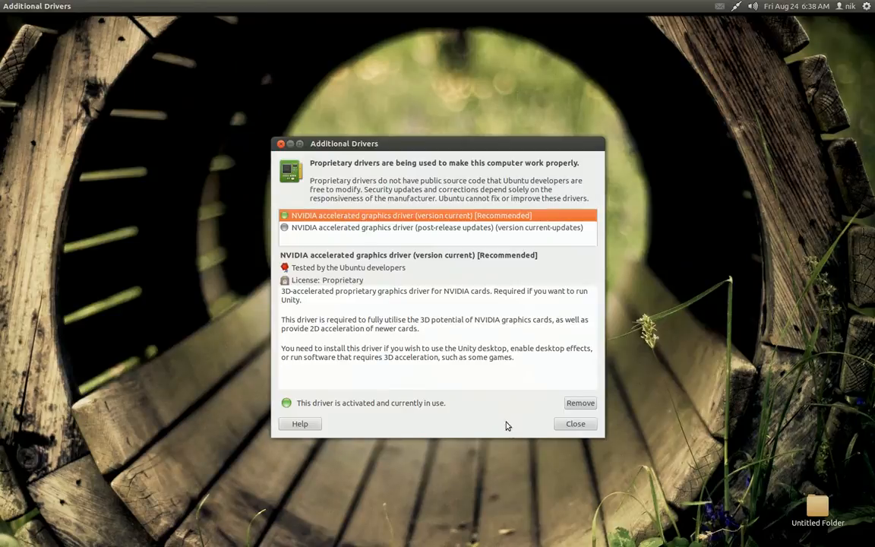
# - Remove the active NVIDIA driver and authenticate with the administrator password
pyautogui.click(579, 403)
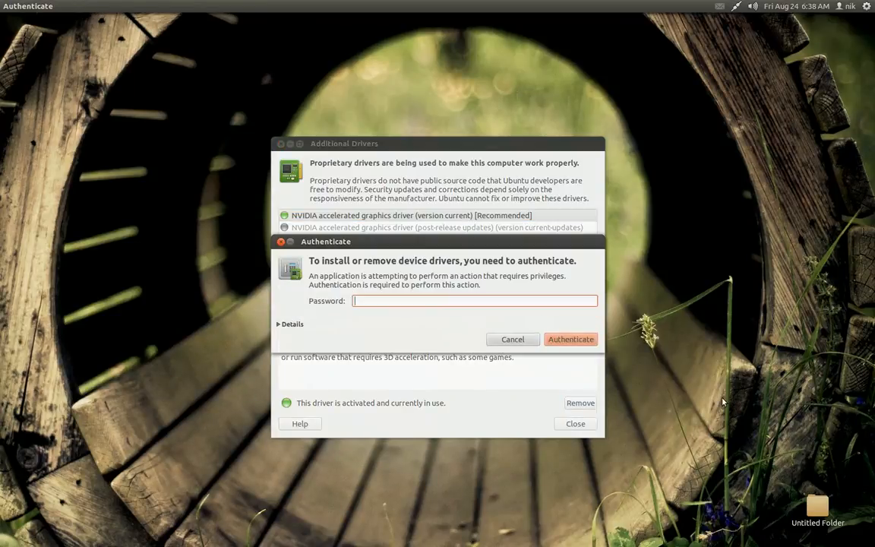
pyautogui.write('••••')
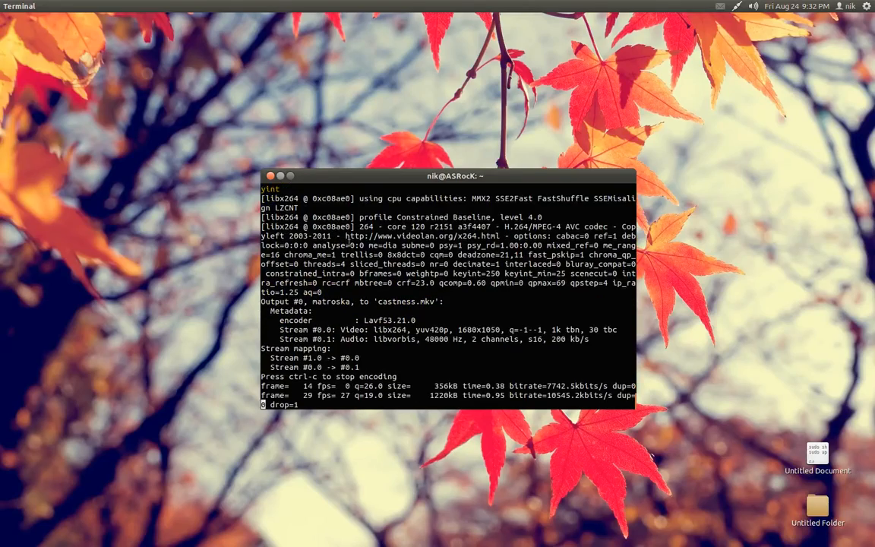
# - Minimize the Terminal window to clear the desktop
pyautogui.click(277, 176)
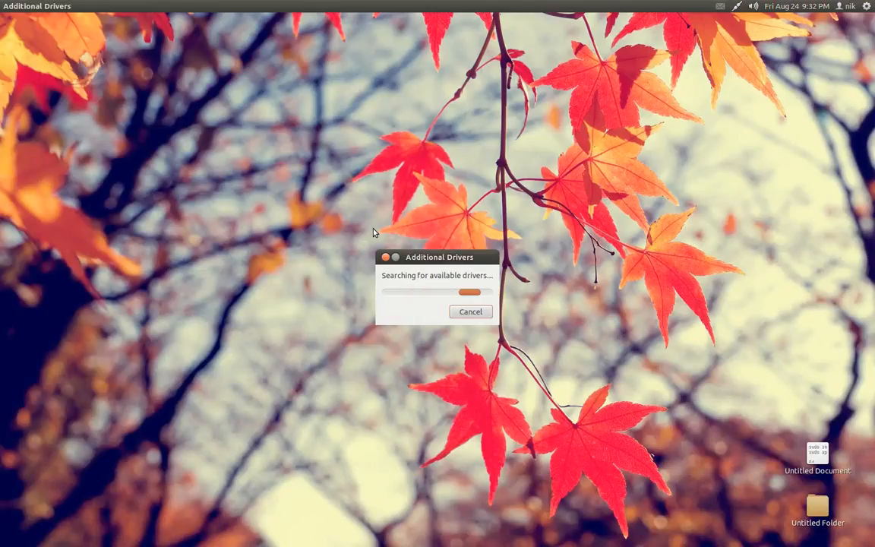
# - Inspect both ATI/AMD FGLRX driver entries without activating either, then close Additional Drivers
pyautogui.click(471, 312)
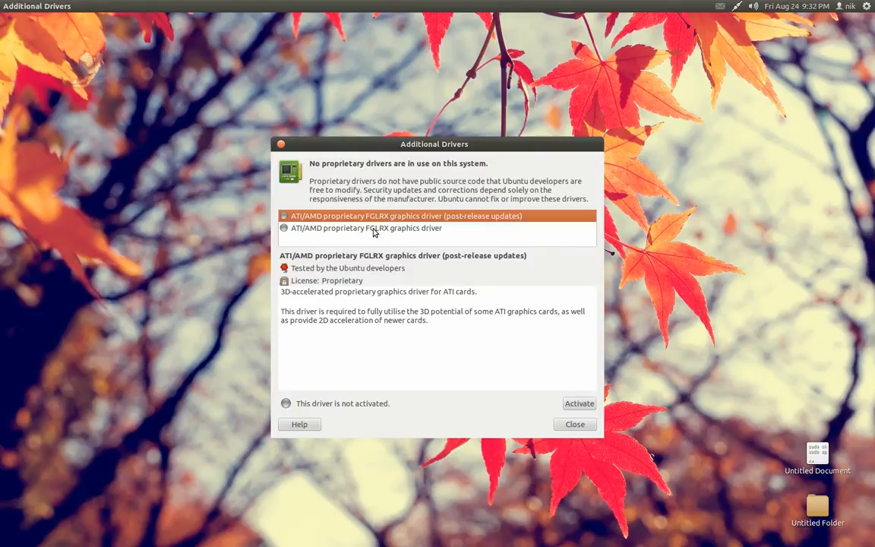
pyautogui.click(374, 228)
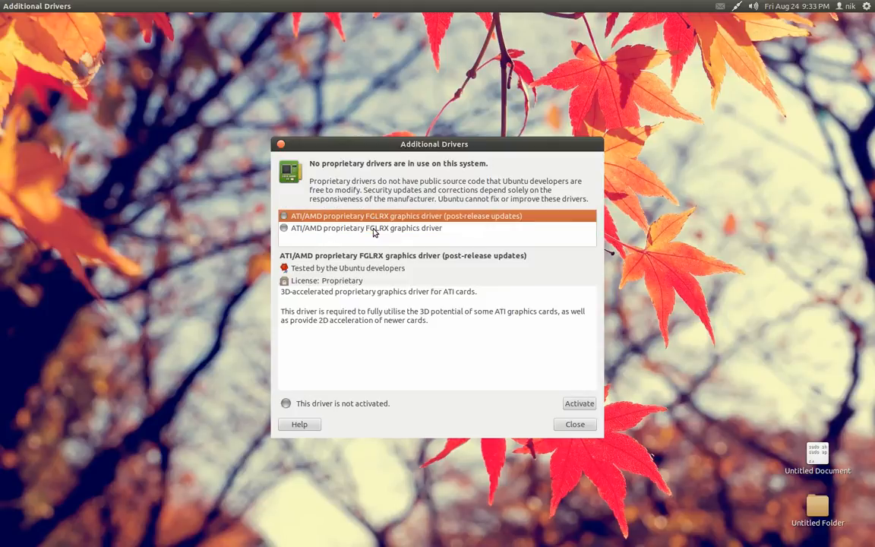
pyautogui.click(374, 228)
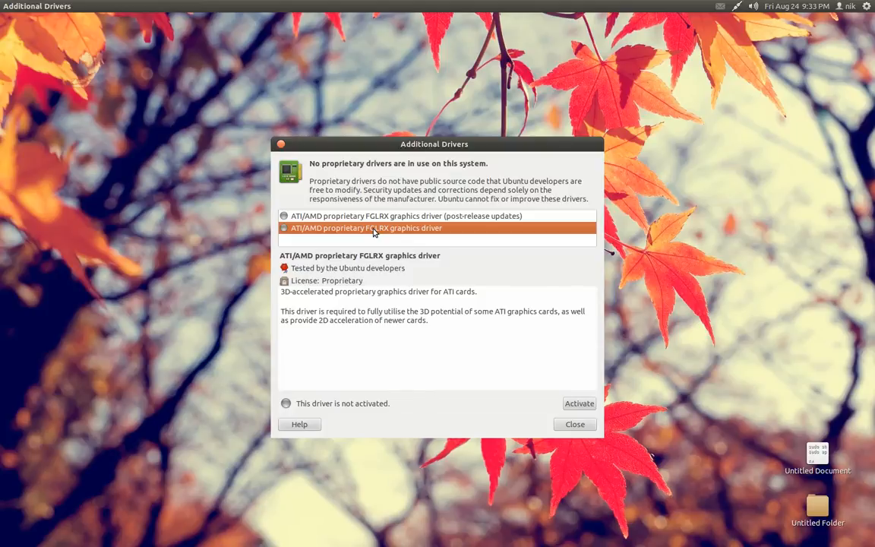
pyautogui.click(575, 424)
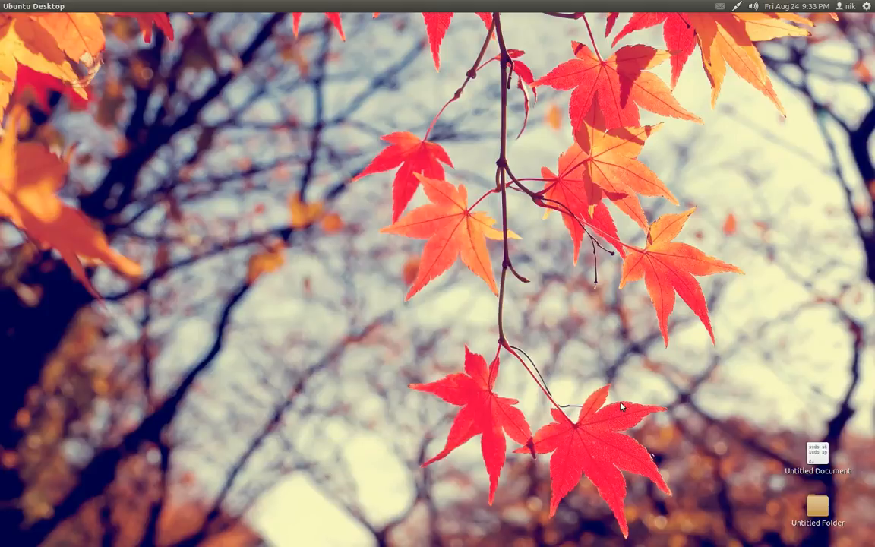
# - Open the desktop driver-command notes in gedit, copy the fglrx uninstall line, and open a terminal
pyautogui.doubleClick(818, 456)
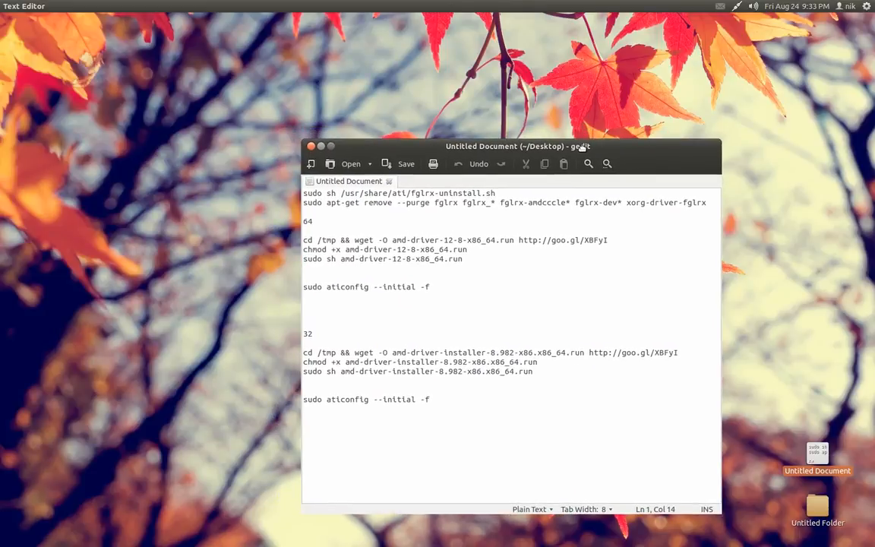
pyautogui.moveTo(519, 146); pyautogui.dragTo(651, 172)
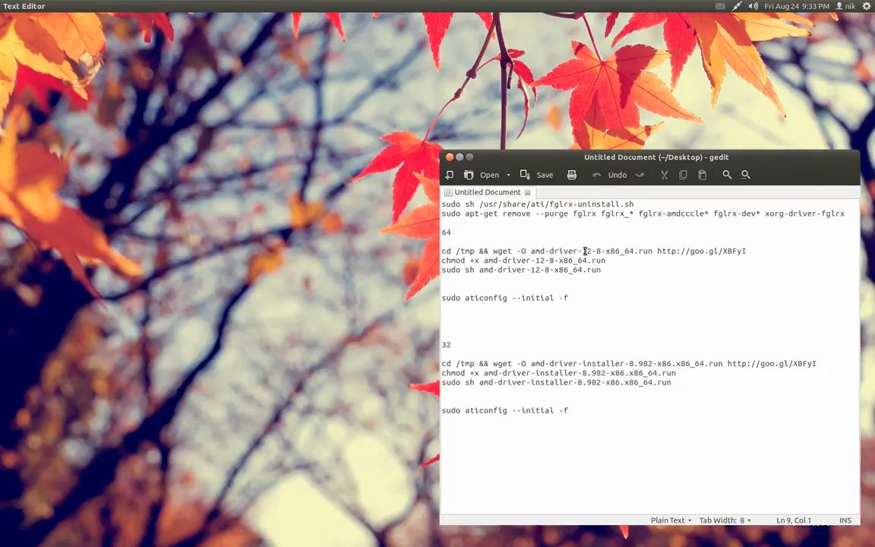
pyautogui.click(608, 251)
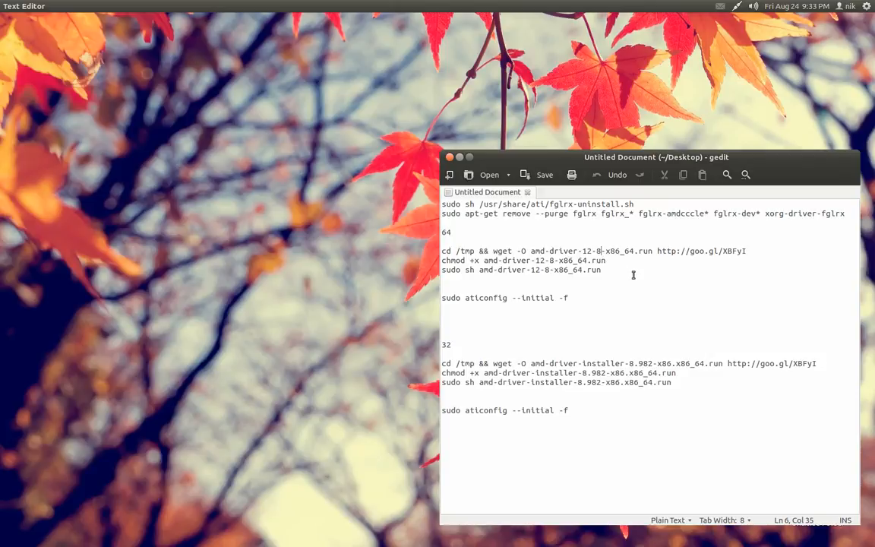
pyautogui.moveTo(680, 285)
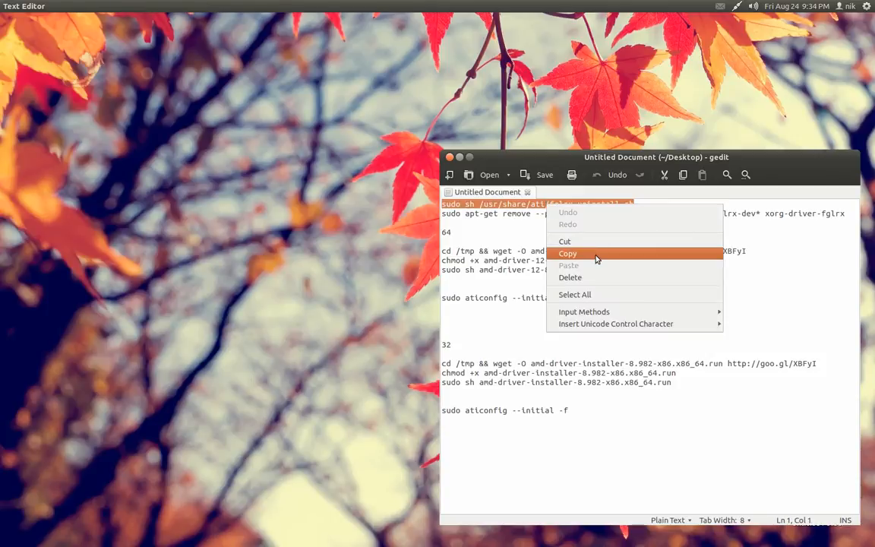
pyautogui.click(568, 253)
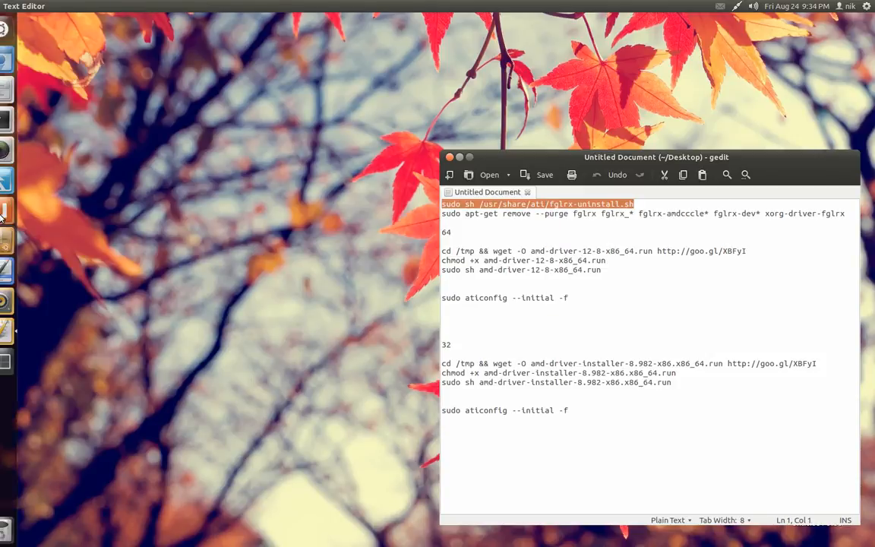
pyautogui.click(10, 119)
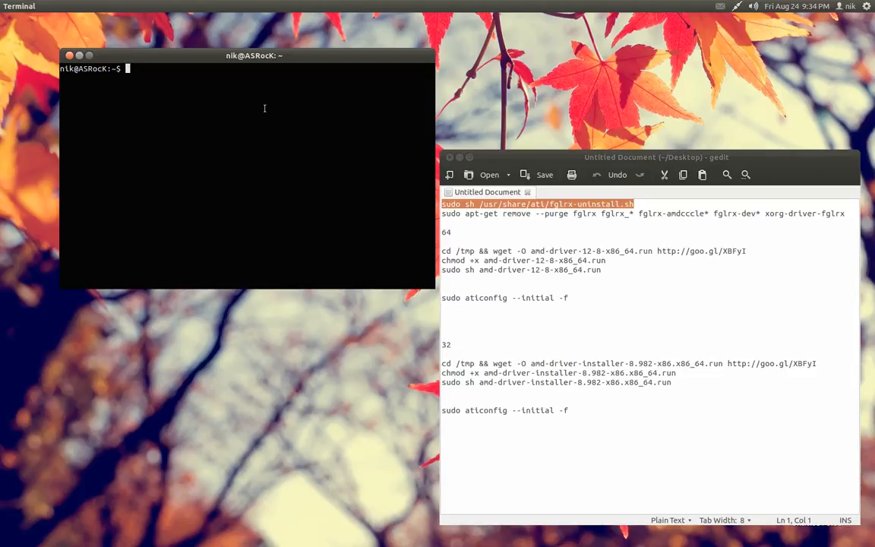
# - Select and copy the 64-bit 'cd /tmp && wget' driver download command from the notes
pyautogui.click(468, 214)
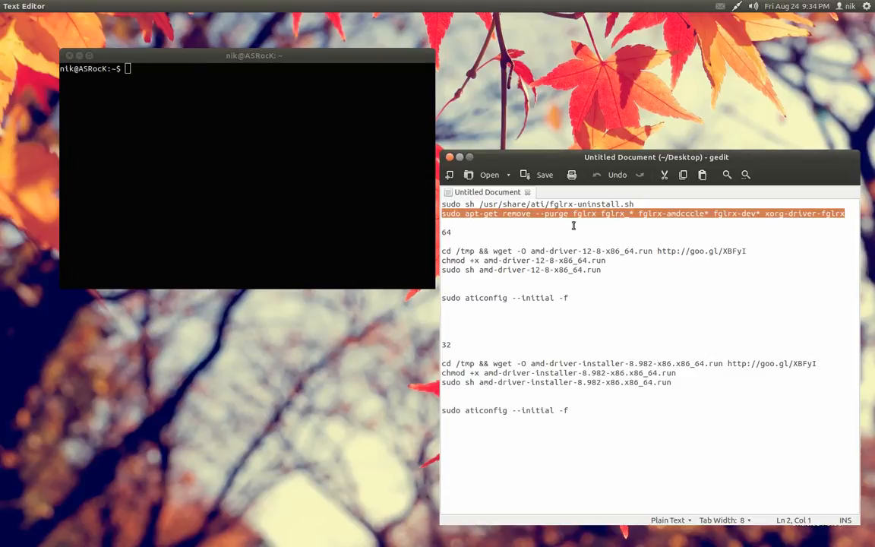
pyautogui.moveTo(7, 160)
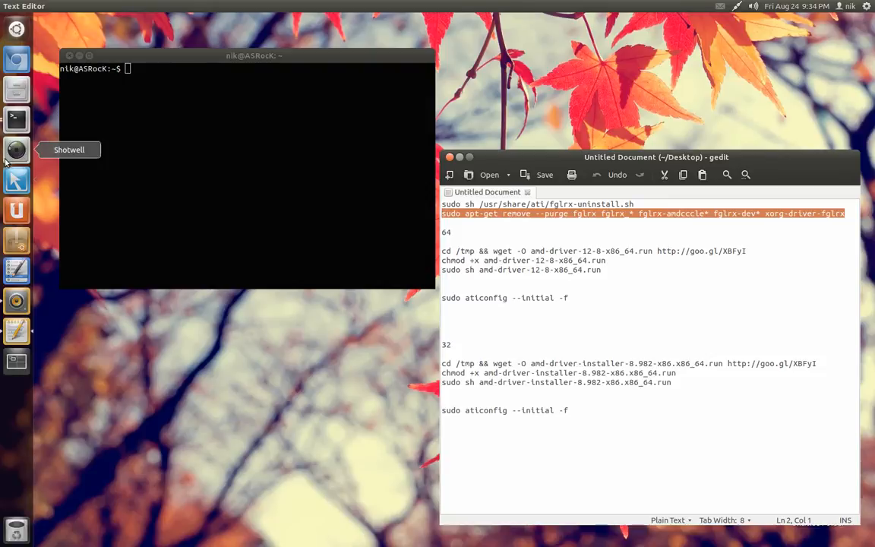
pyautogui.moveTo(306, 339)
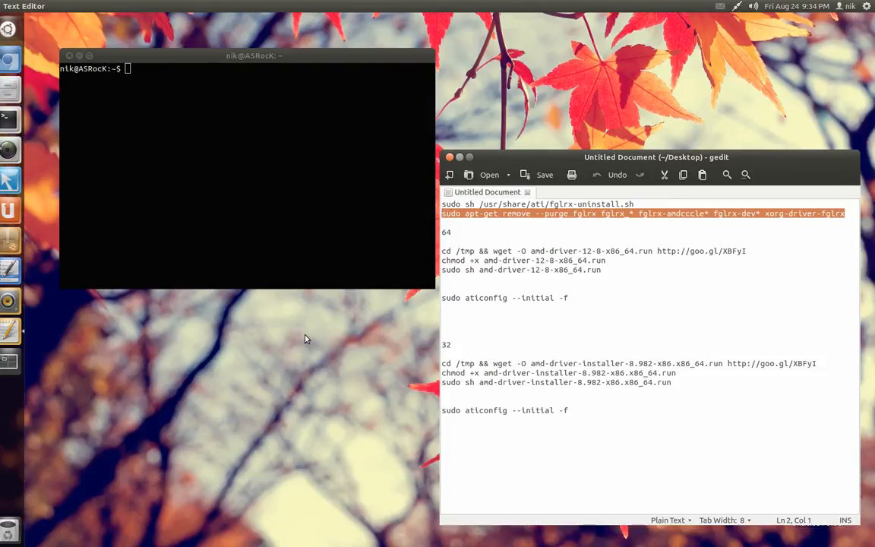
pyautogui.moveTo(314, 345)
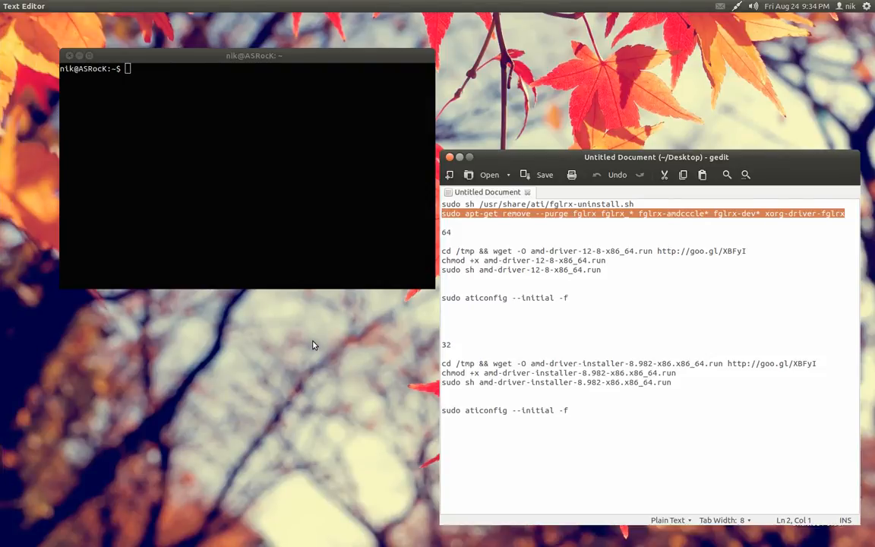
pyautogui.moveTo(500, 260)
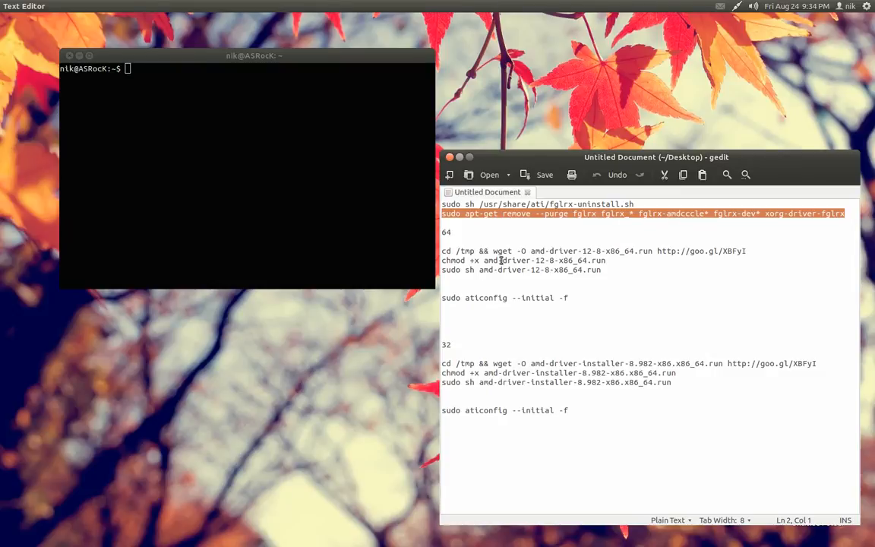
pyautogui.rightClick(509, 251)
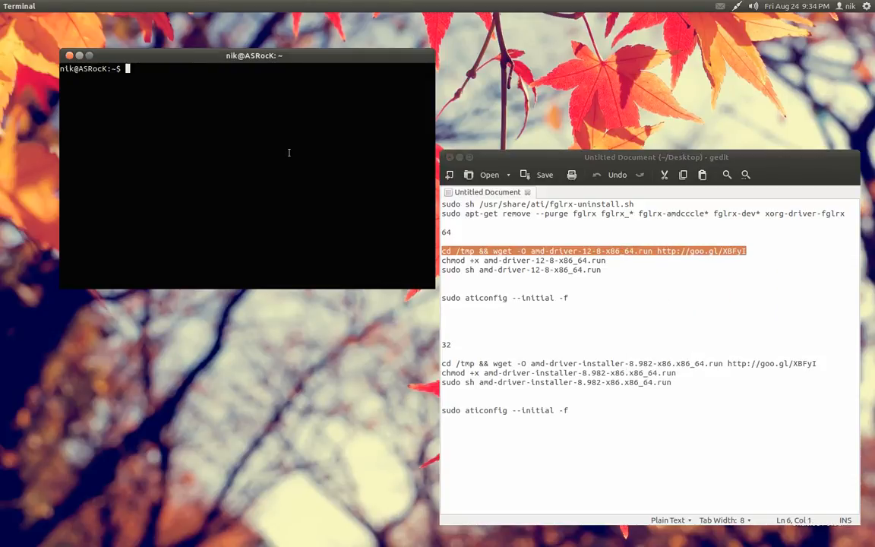
# - Start downloading amd-driver-12-8-x86_64.run with wget and confirm it appears in /tmp in Files
pyautogui.write('cd /tmp && wget -O amd-driver-12-8-x86_64.run http://goo.gl/XBFyI')
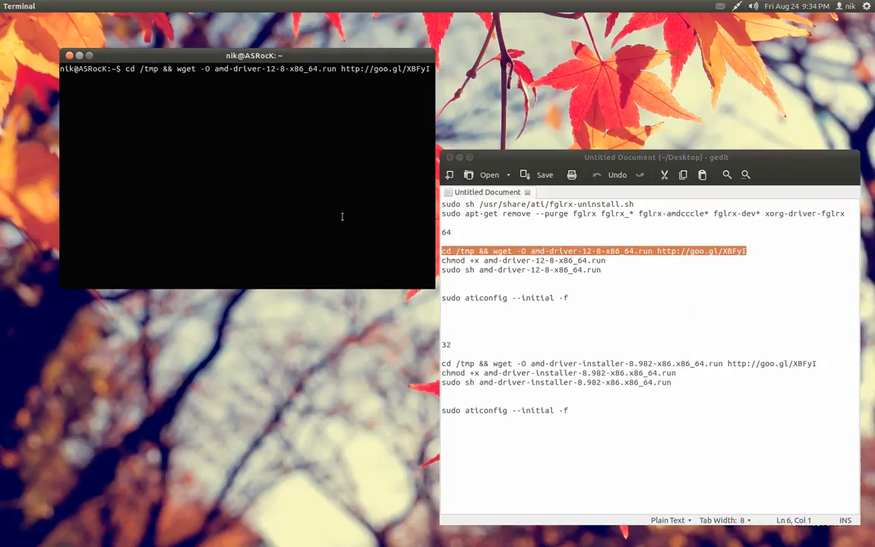
pyautogui.press('Return')
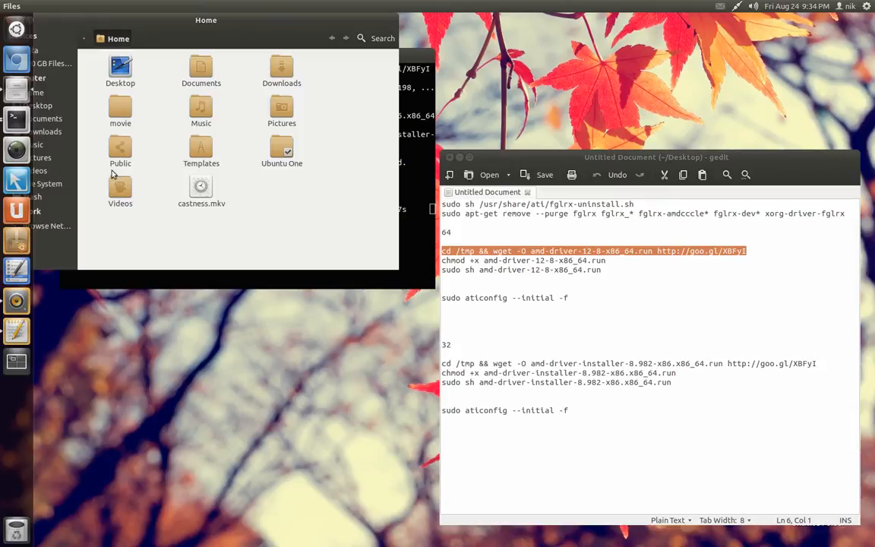
pyautogui.click(42, 183)
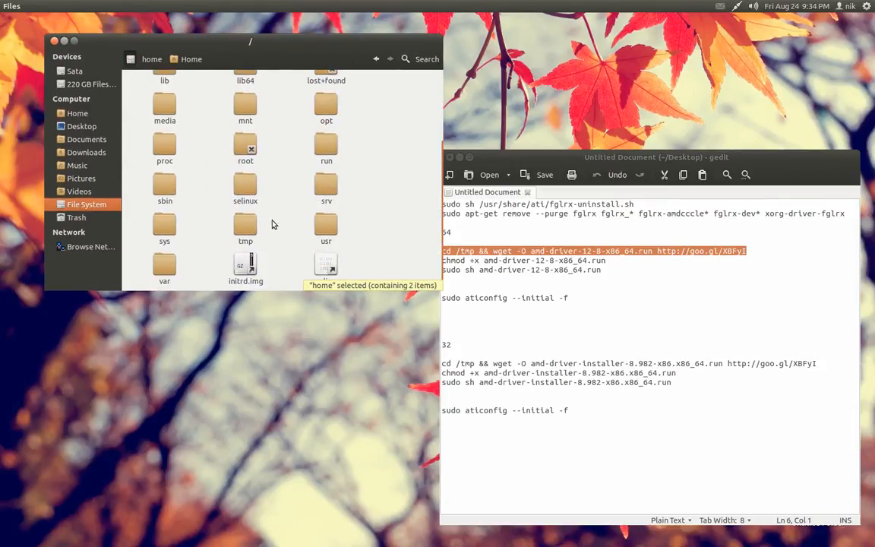
pyautogui.doubleClick(244, 221)
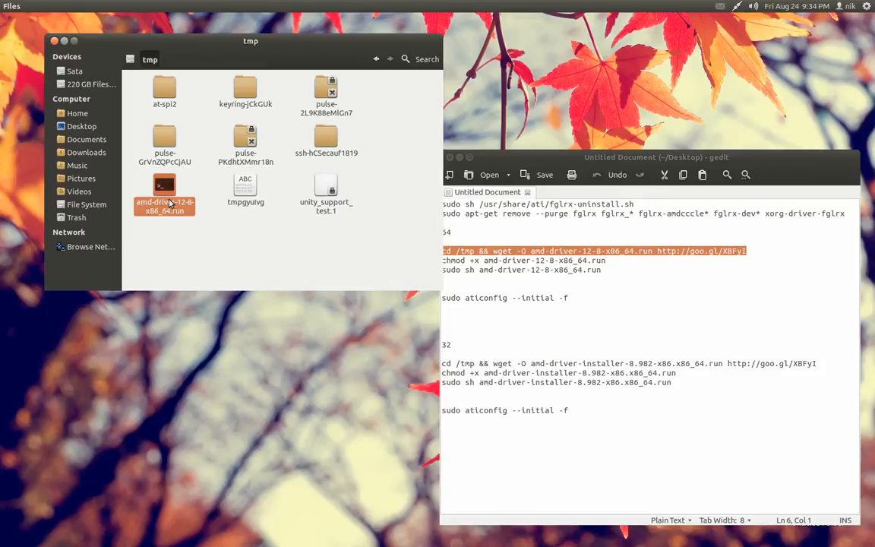
pyautogui.click(164, 189)
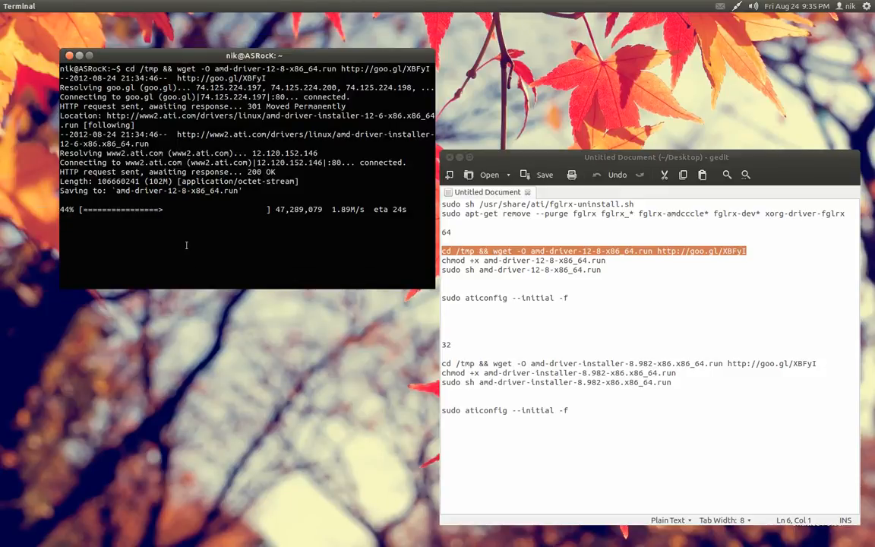
pyautogui.moveTo(315, 286)
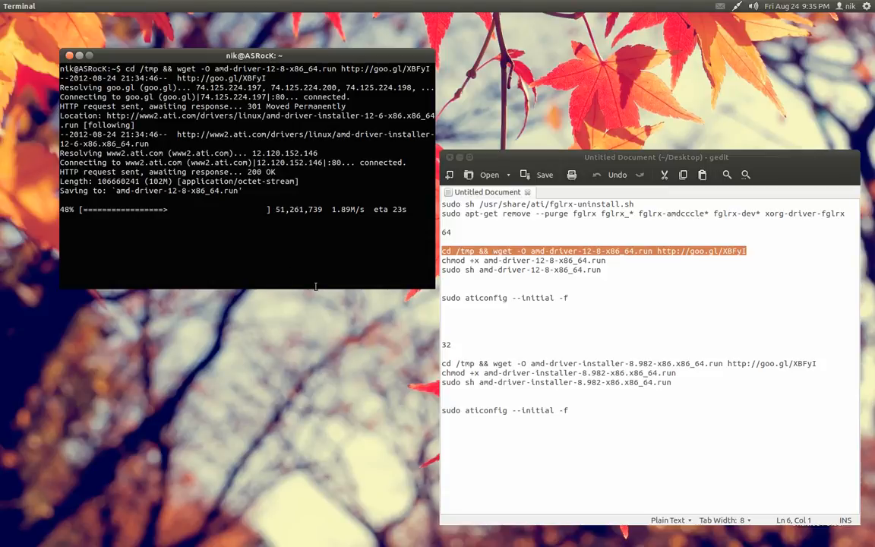
pyautogui.moveTo(533, 271)
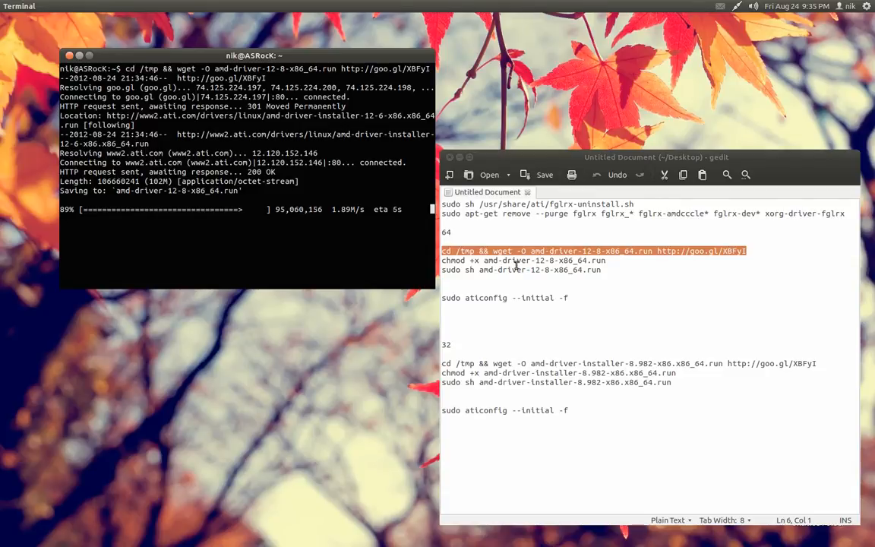
# - After the download reaches 100%, copy the chmod command from the notes
pyautogui.rightClick(522, 260)
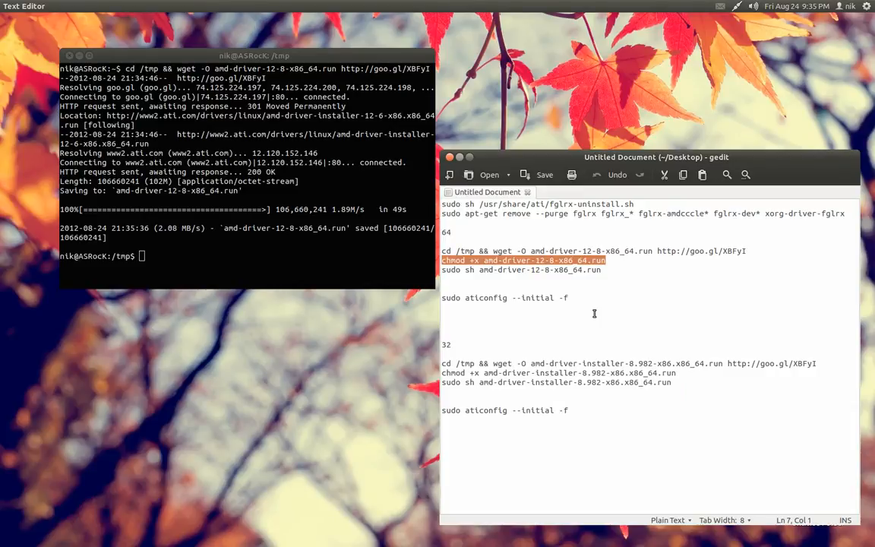
# - Make amd-driver-12-8-x86_64.run executable and launch it with 'sudo sh'
pyautogui.rightClick(274, 323)
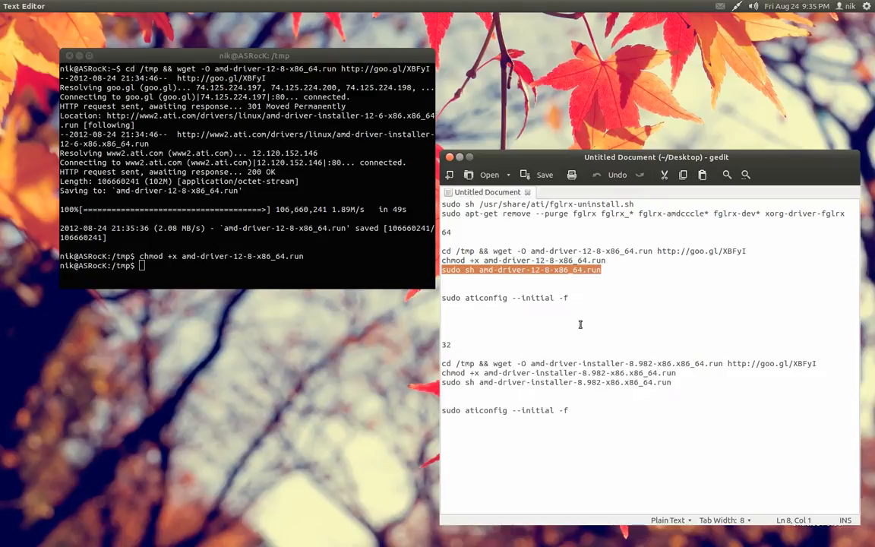
pyautogui.click(271, 340)
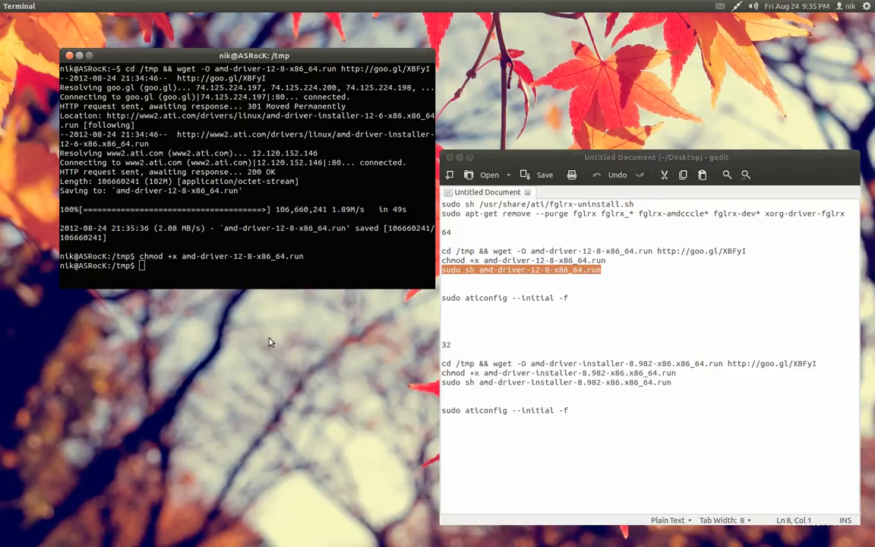
pyautogui.write('sudo sh amd-driver-12-8-x86_64.run')
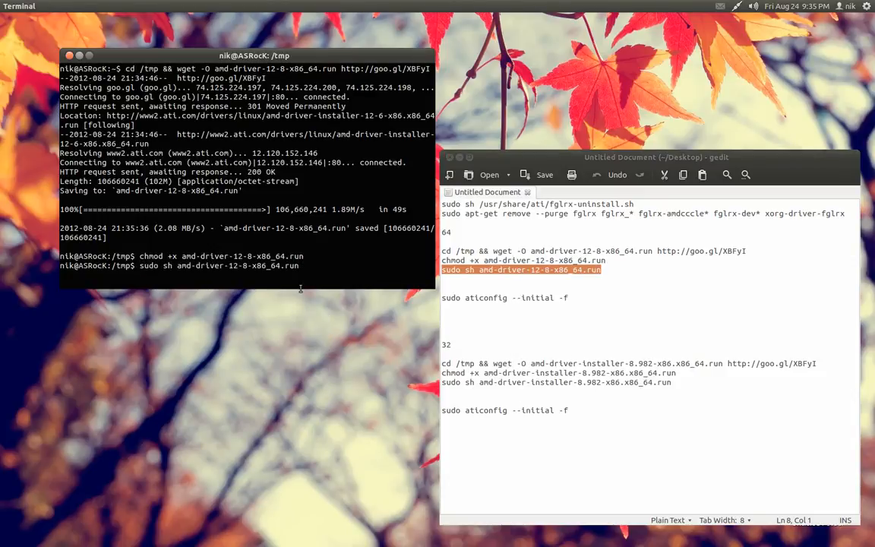
pyautogui.press('Return')
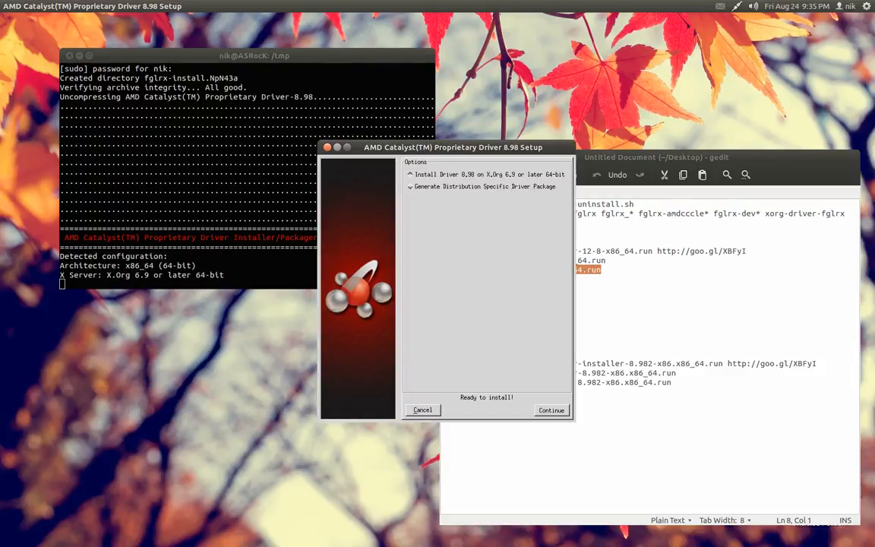
pyautogui.moveTo(522, 342)
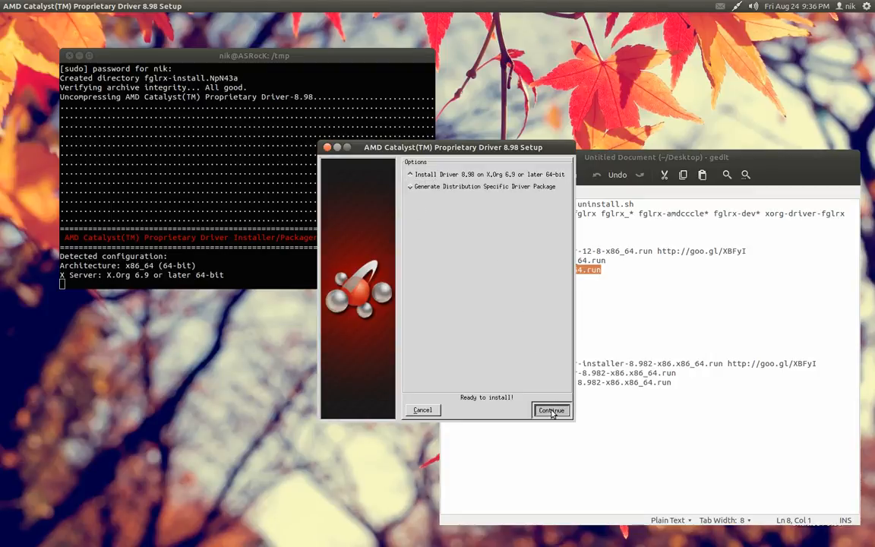
# - Accept the AMD licence and install Catalyst driver 8.98 in Automatic mode
pyautogui.click(551, 409)
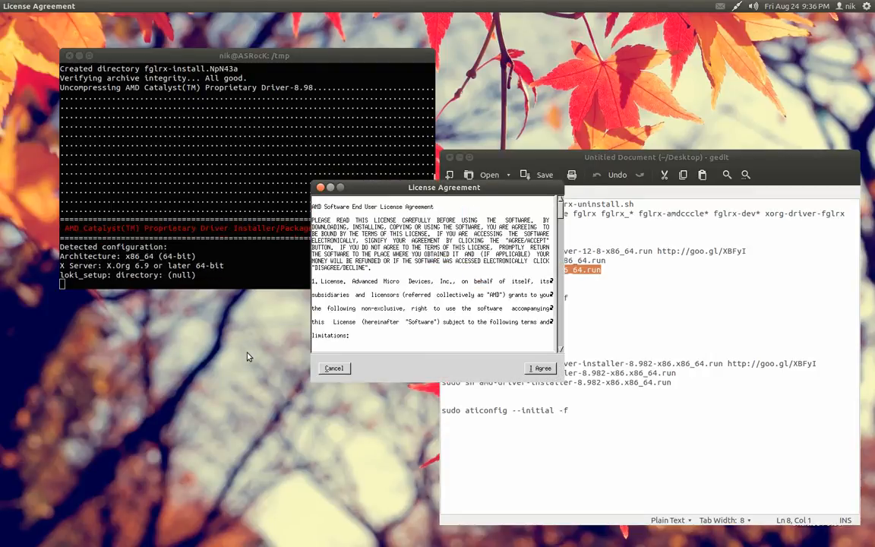
pyautogui.click(540, 368)
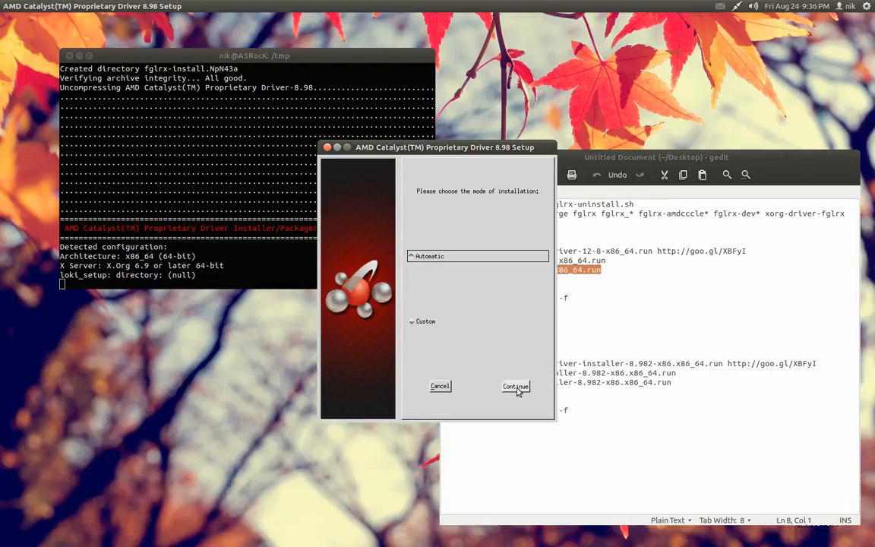
pyautogui.click(516, 386)
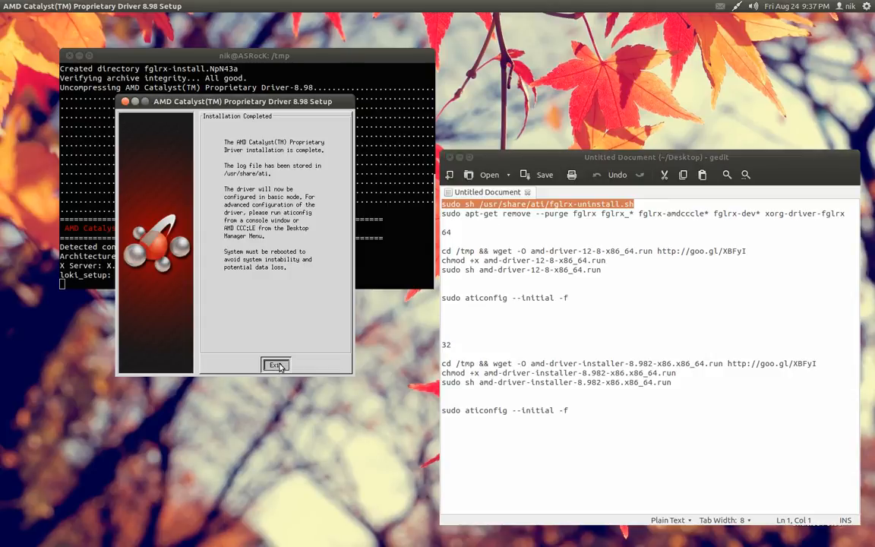
# - Exit the finished AMD Catalyst setup wizard
pyautogui.click(276, 364)
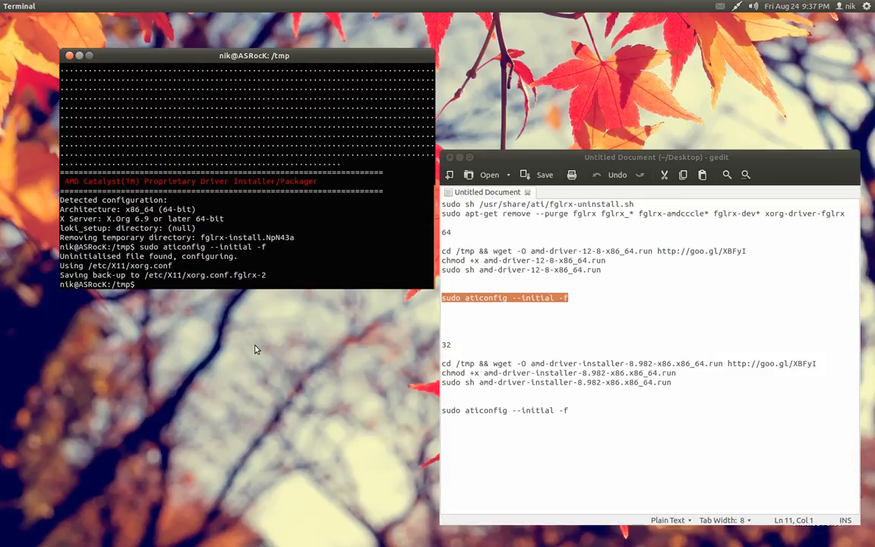
pyautogui.moveTo(6, 349)
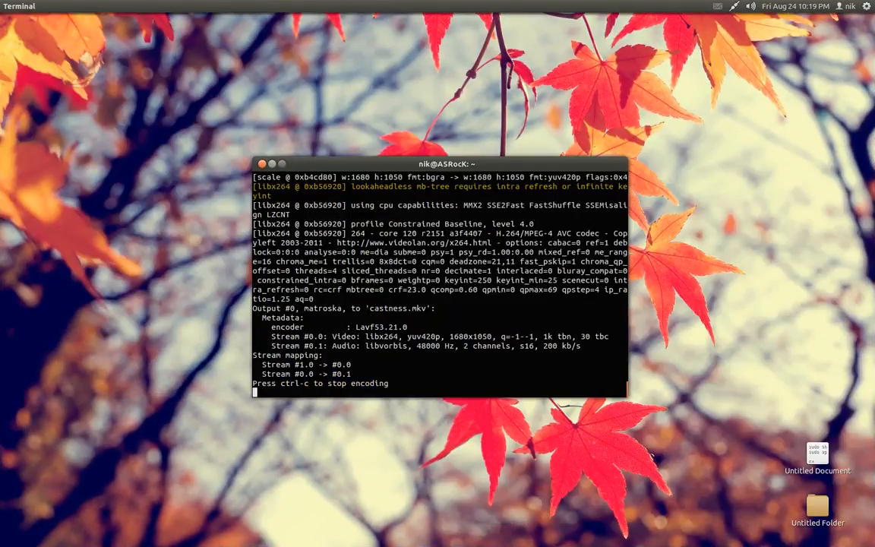
# - Drag the terminal window away after the reboot, leaving the empty Ubuntu desktop
pyautogui.moveTo(444, 164); pyautogui.dragTo(551, 271)
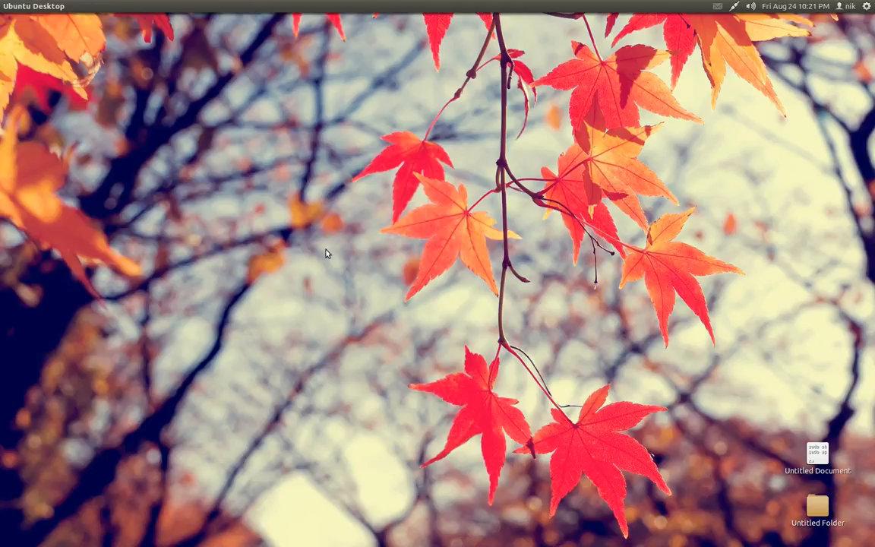
pyautogui.moveTo(8, 240)
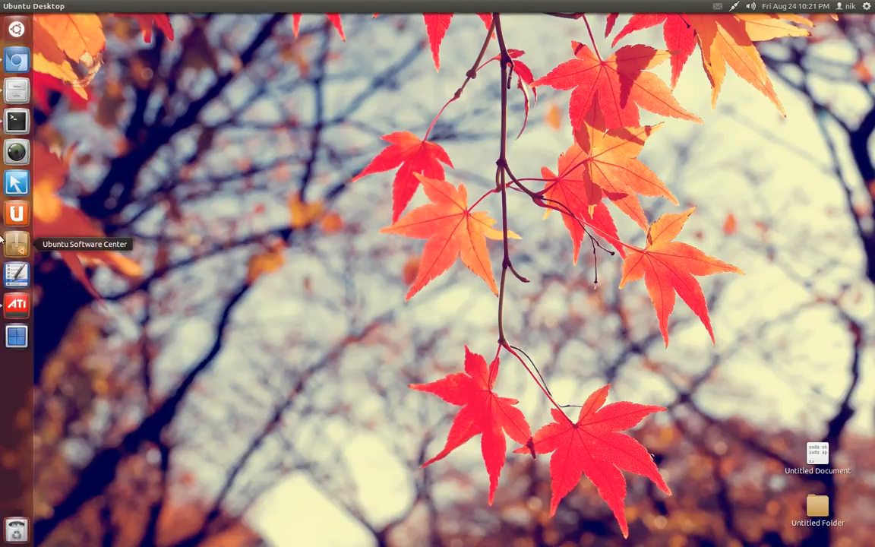